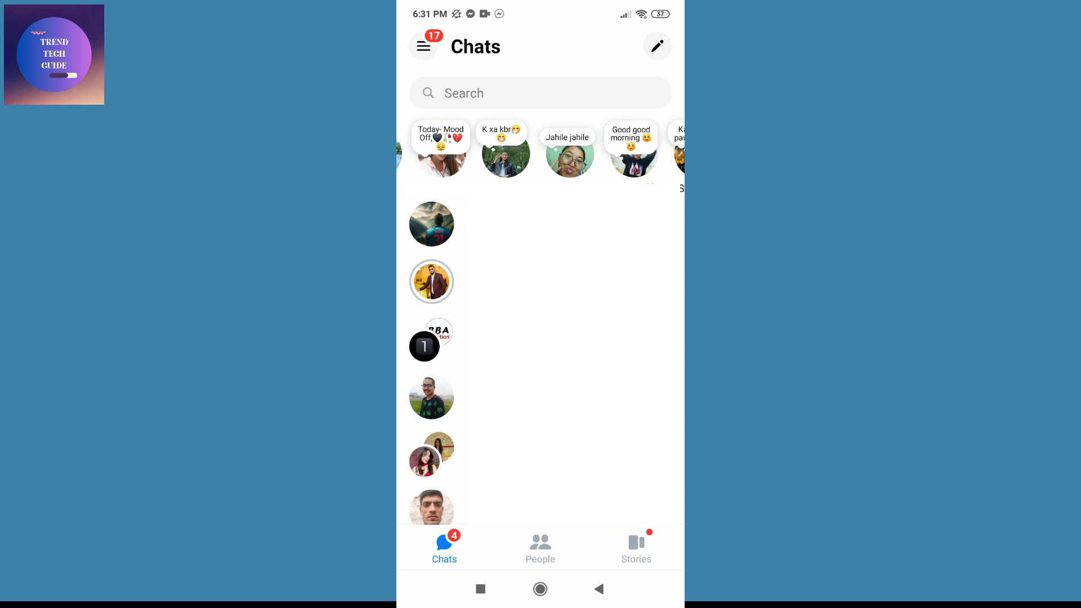
Open the 'K xa kbr' note and draft the reply 'Am fine 👌👌'
scroll("left", 3)
type("Am fine 👌👌")
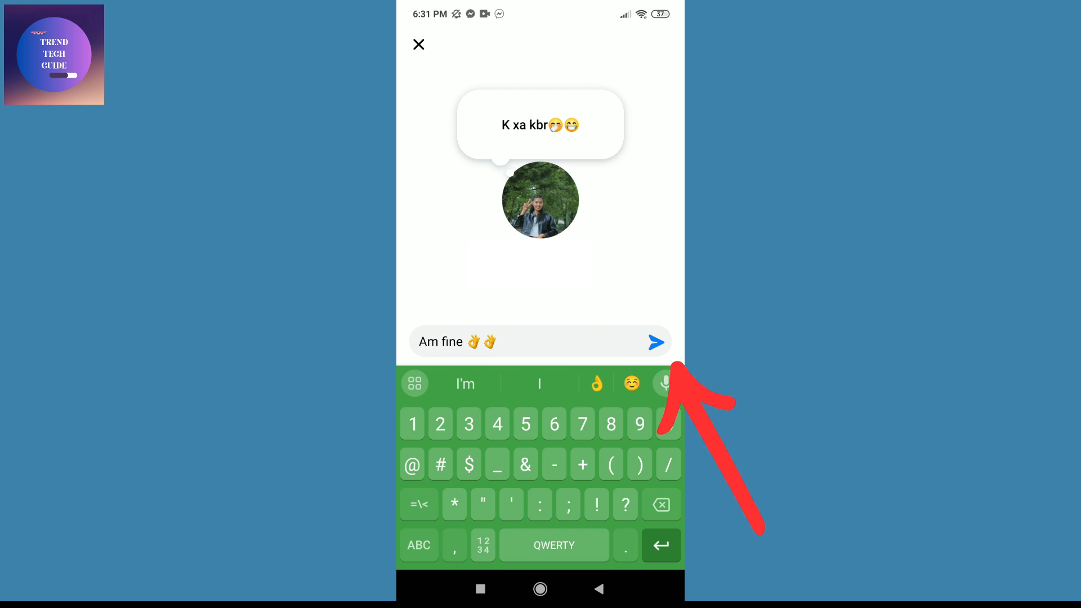
Send two replies to the 'K xa kbr' note and close it
left_click(654, 342)
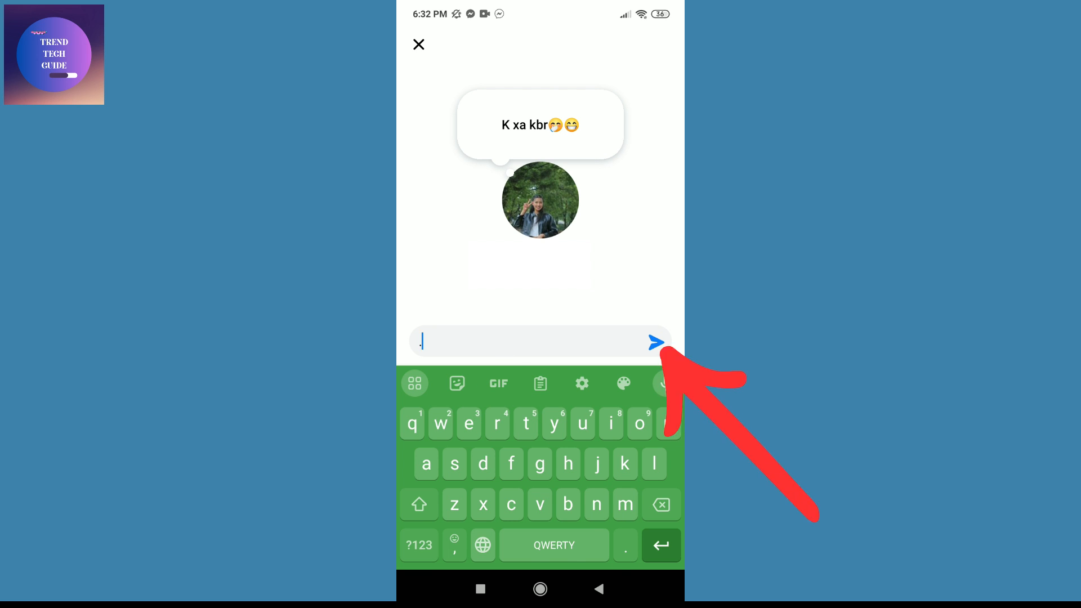
left_click(654, 343)
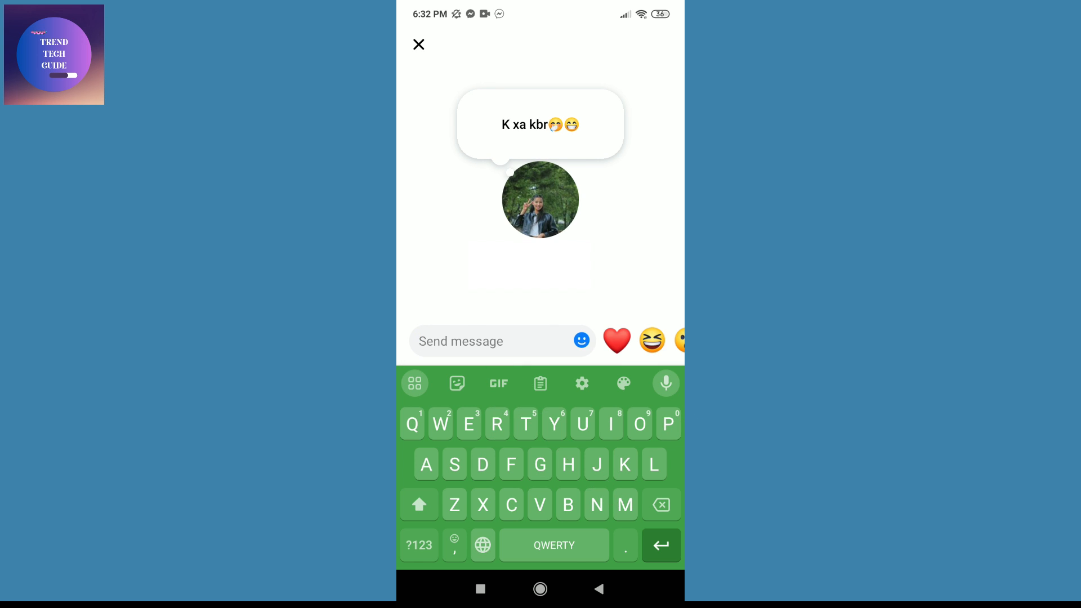
left_click(418, 44)
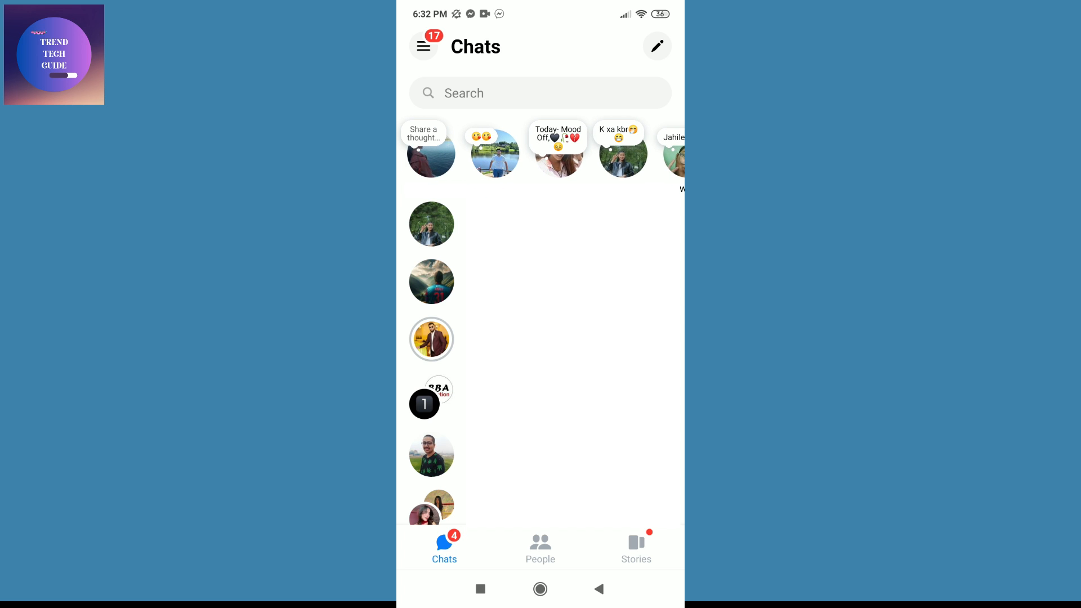
scroll("left", 3)
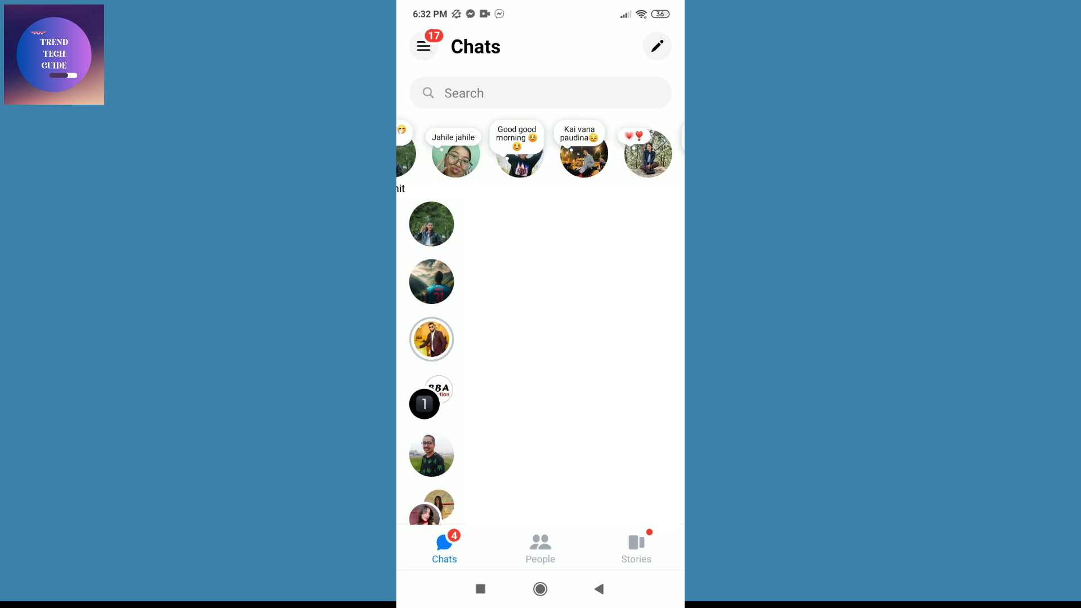
scroll("left", 3)
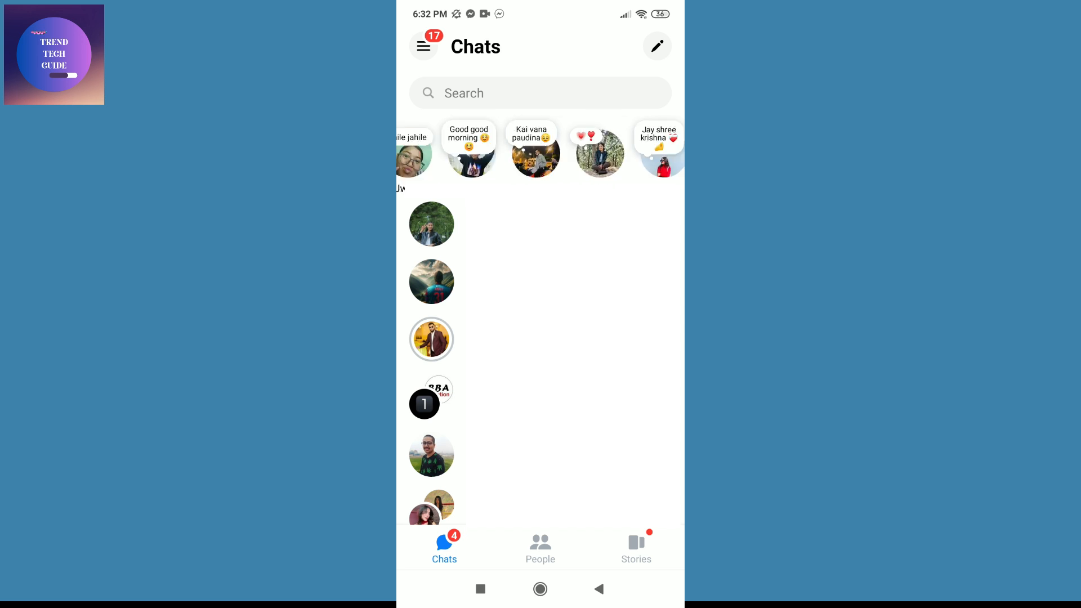